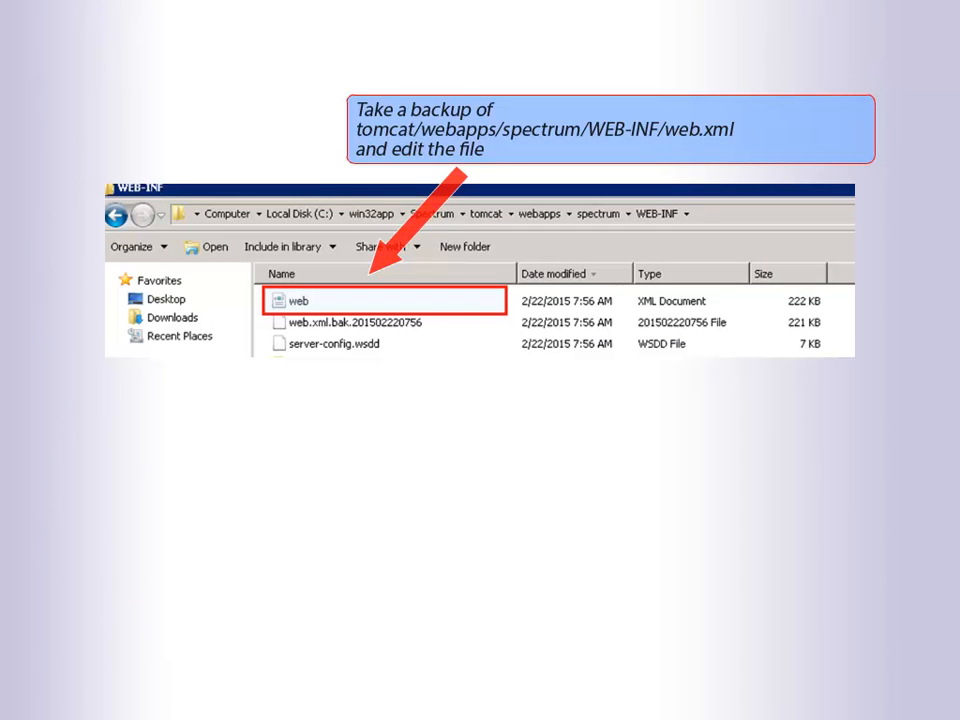
Open the original web.xml from the spectrum WEB-INF folder in an editor
double_click(298, 301)
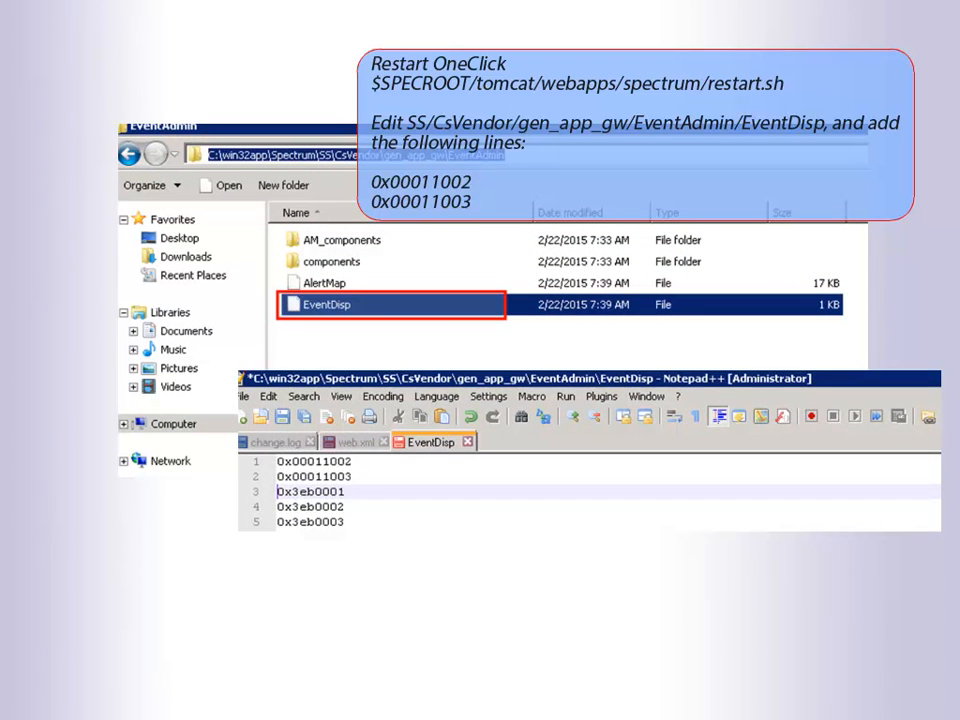
Highlight the new 0x00011002 and 0x00011003 lines at the top of EventDisp
left_click_drag(280, 461, 349, 476)
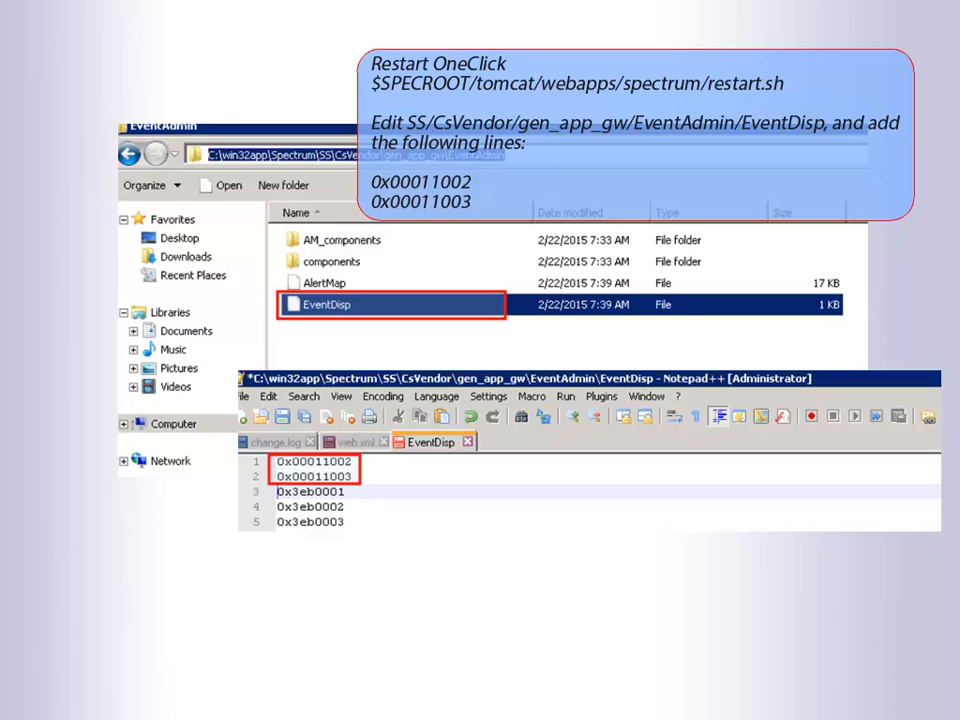